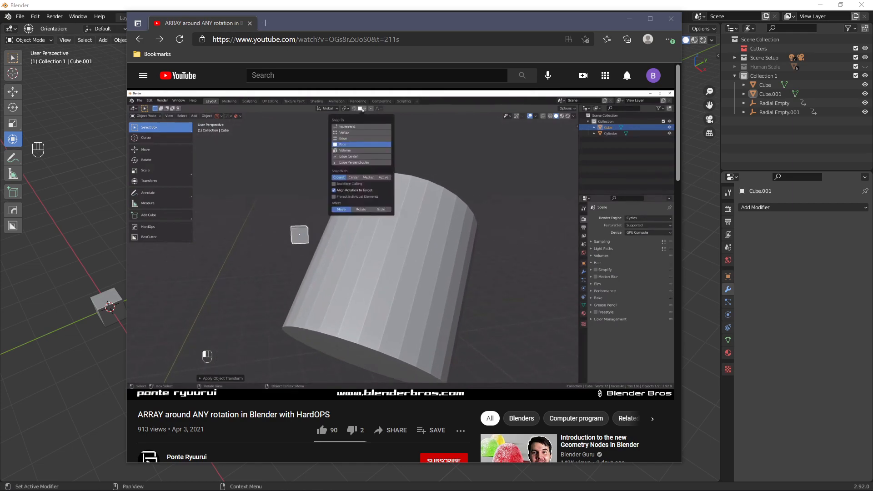
Minimize the tutorial video window so the Blender scene with the prism and cube shows
left_click(362, 109)
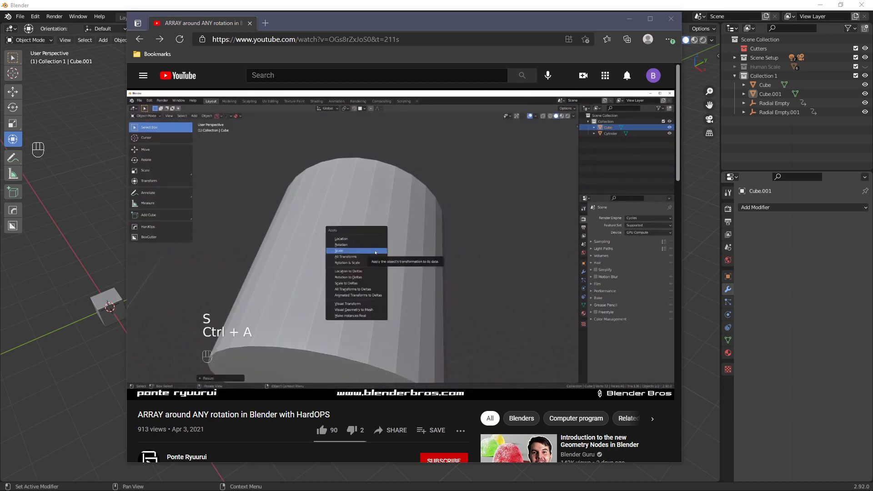
left_click(346, 257)
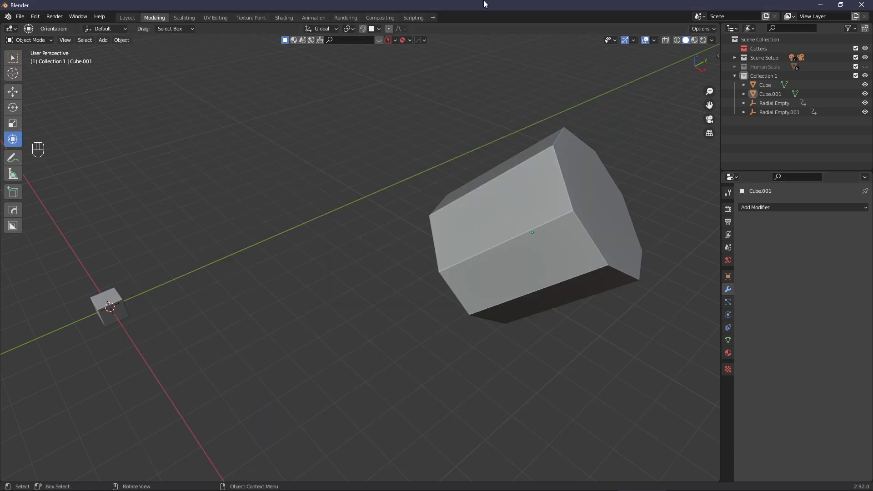
mouse_move(429, 275)
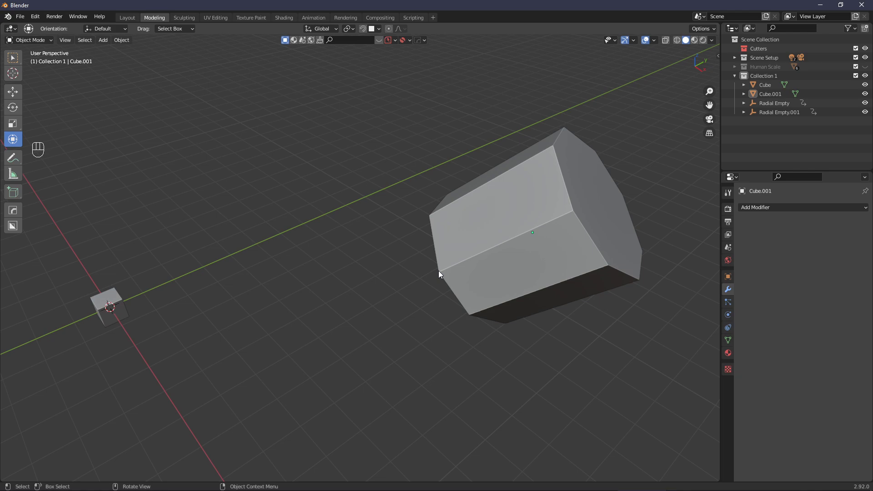
mouse_move(450, 277)
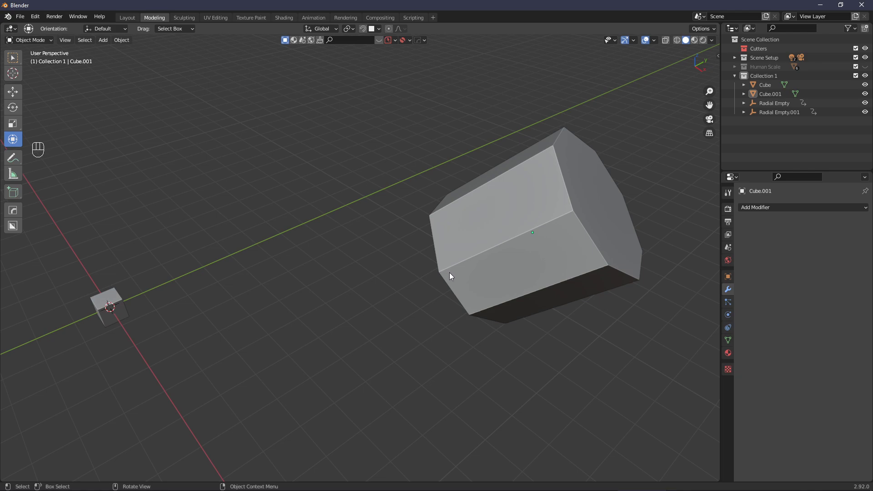
mouse_move(493, 299)
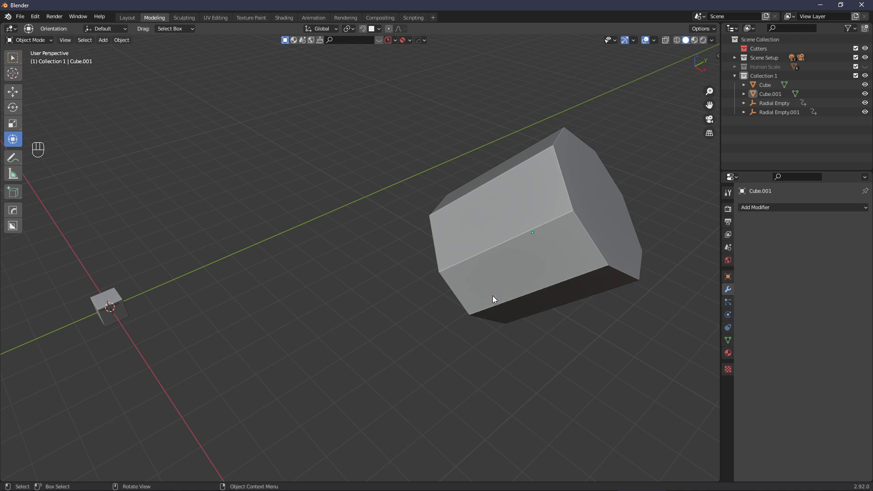
mouse_move(514, 308)
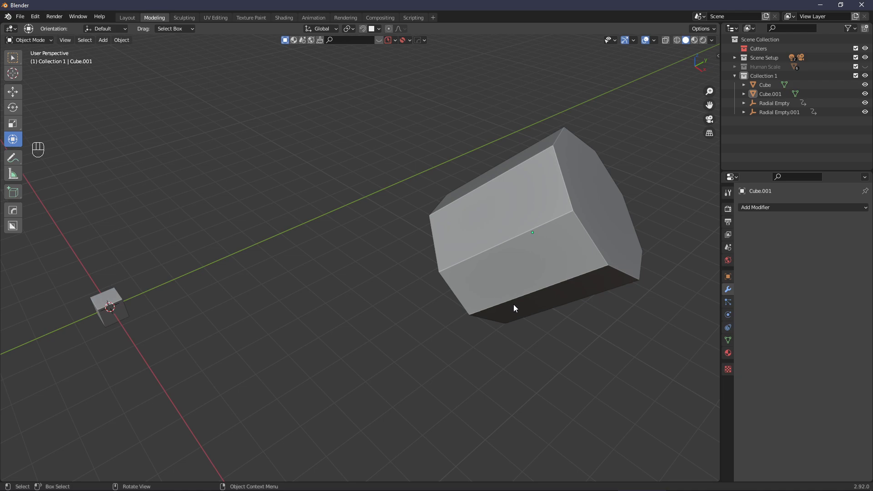
mouse_move(532, 301)
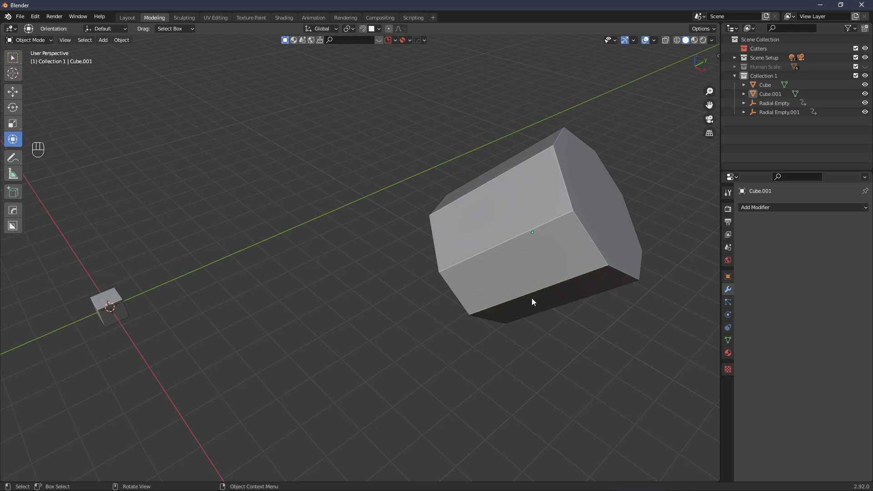
mouse_move(539, 298)
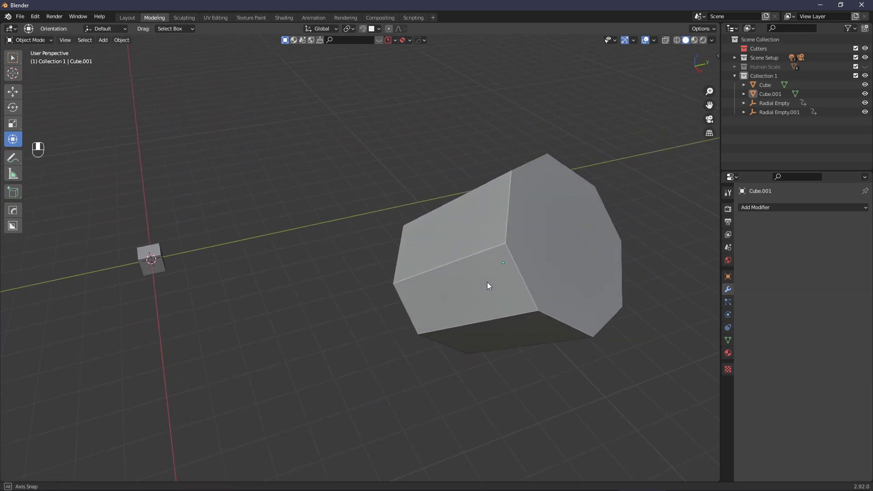
In Edit Mode on the prism, create a new transform orientation 'Face' from a selected side face
left_click(489, 286)
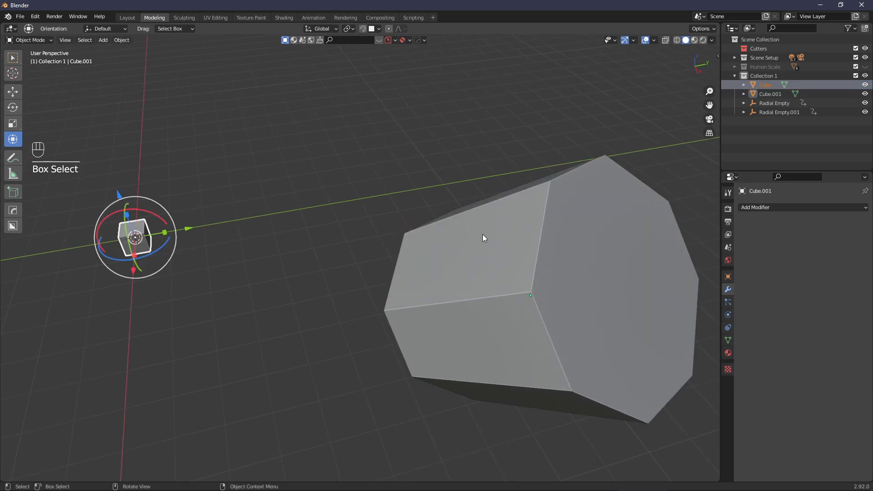
key("Tab")
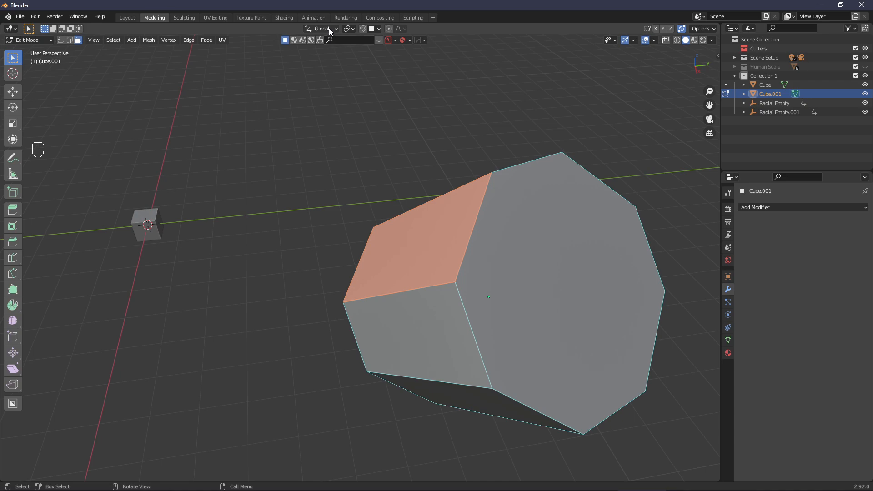
left_click(322, 28)
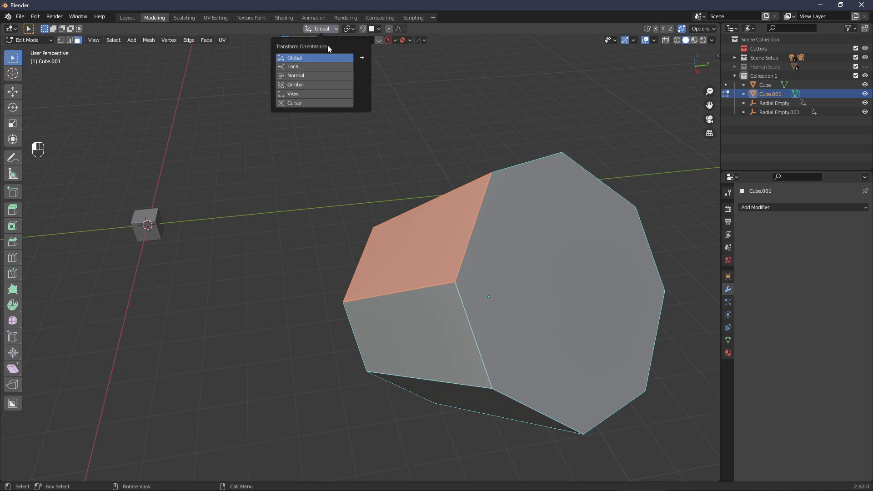
mouse_move(365, 60)
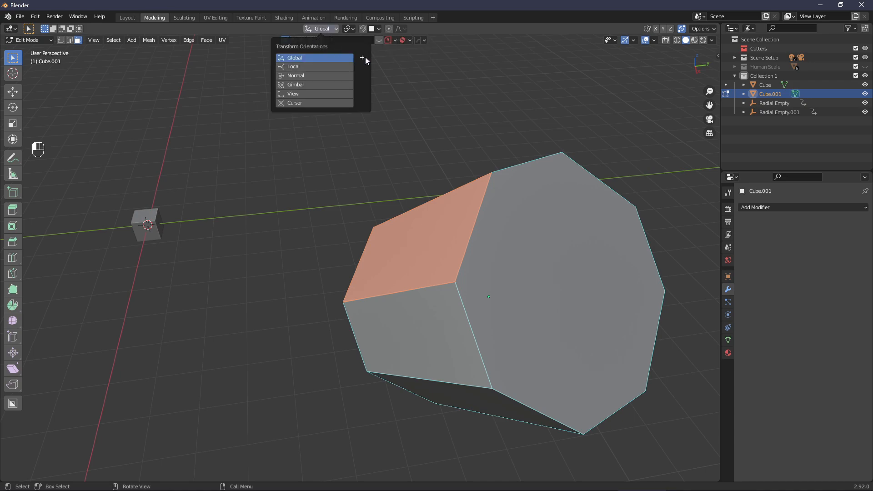
mouse_move(362, 57)
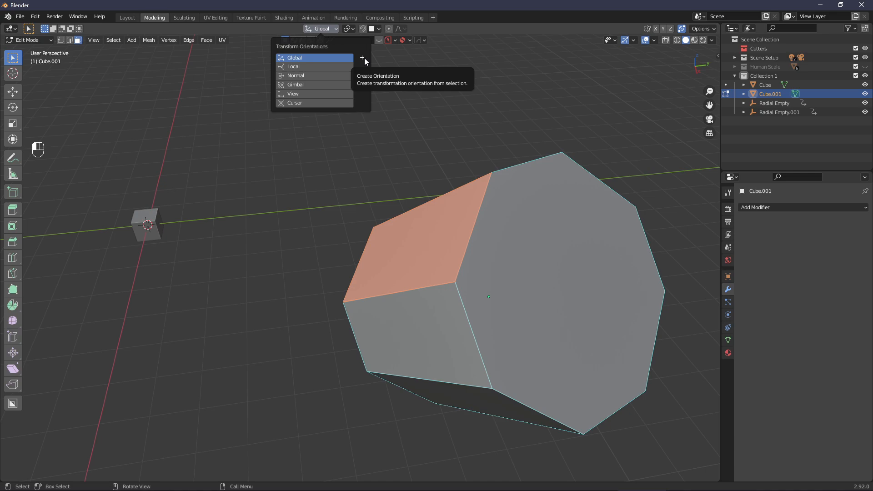
left_click(362, 57)
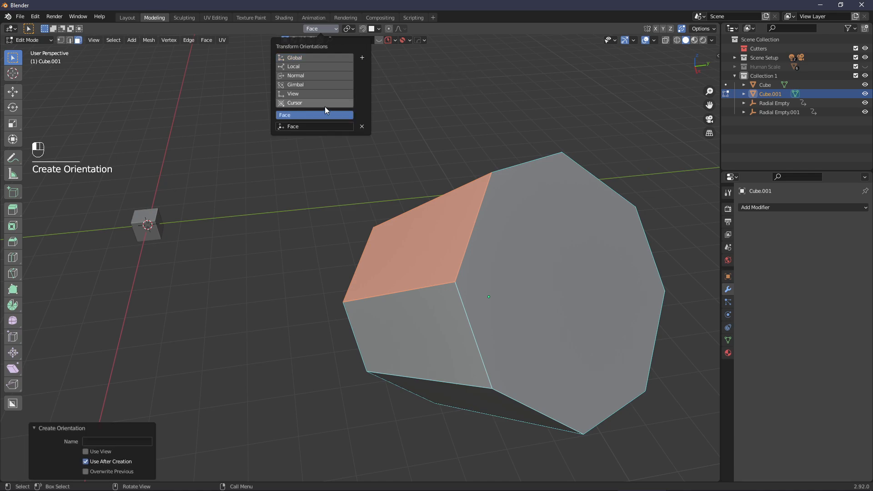
mouse_move(318, 107)
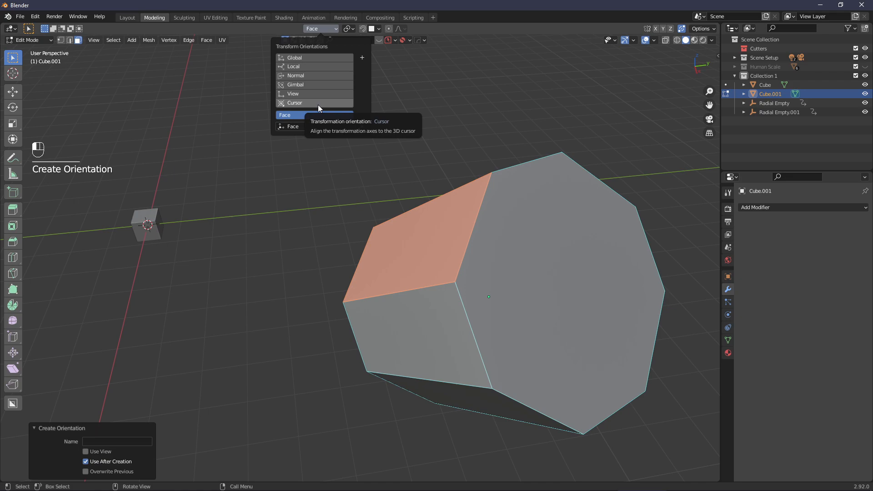
Return to Object Mode, select the cube and review the Object > Transform commands
key("Tab")
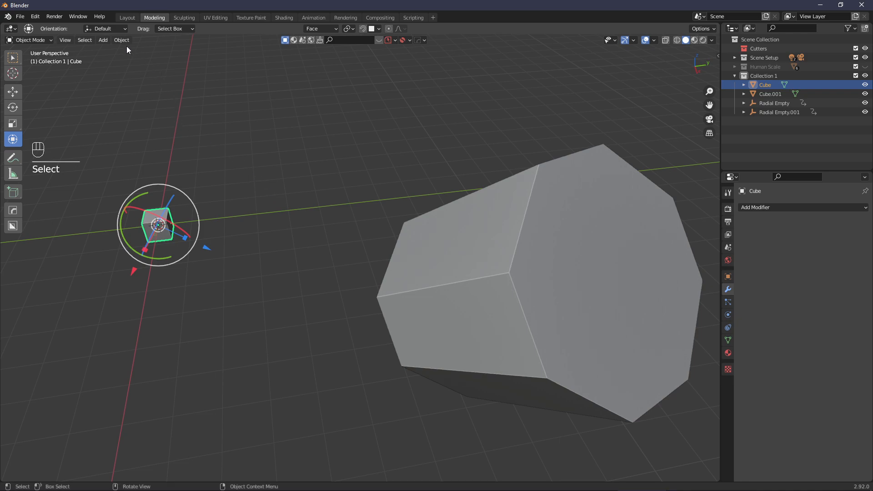
left_click(121, 39)
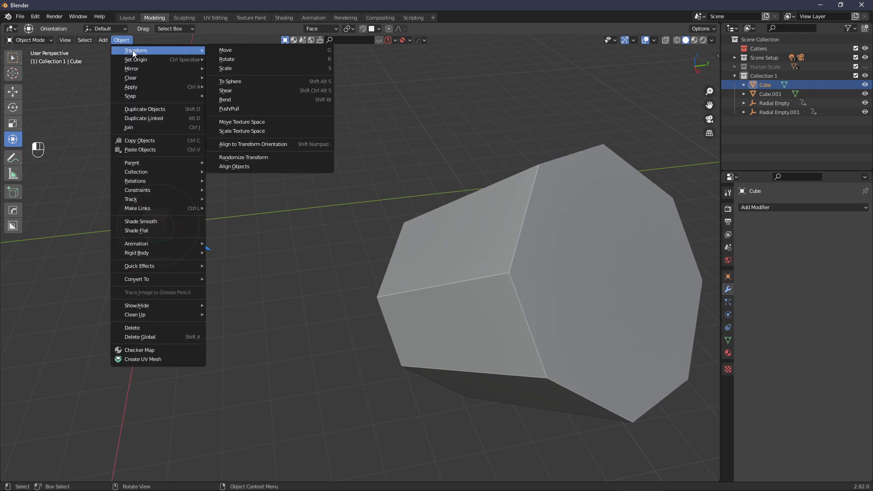
mouse_move(252, 145)
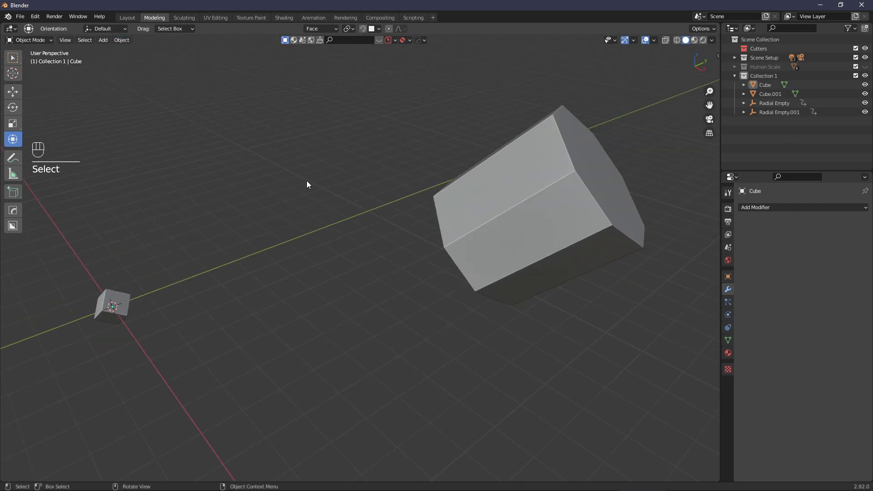
left_click_drag(306, 184, 346, 163)
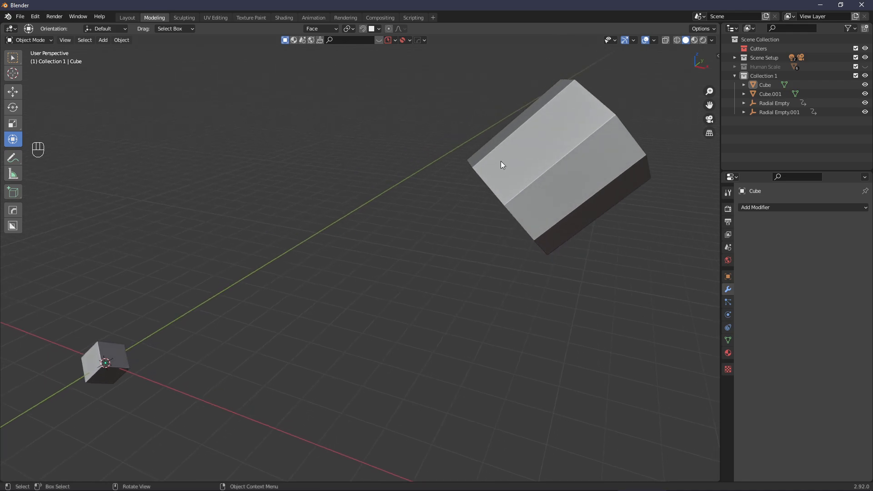
mouse_move(322, 201)
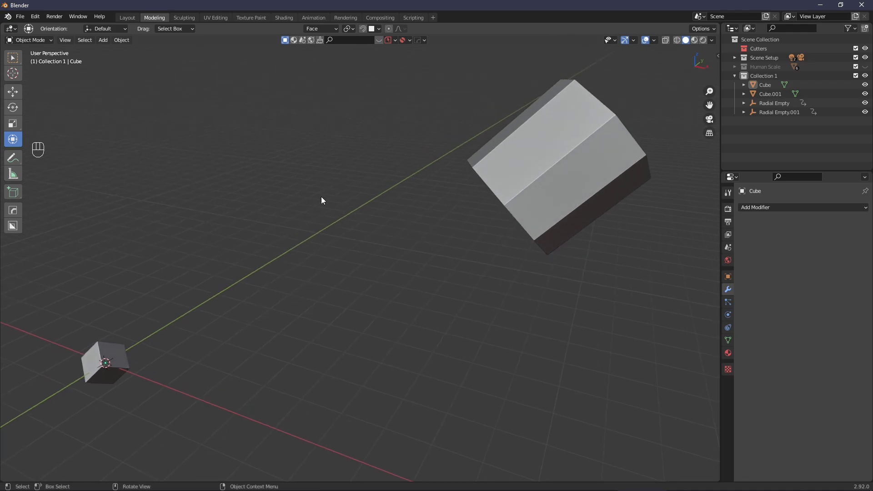
mouse_move(195, 350)
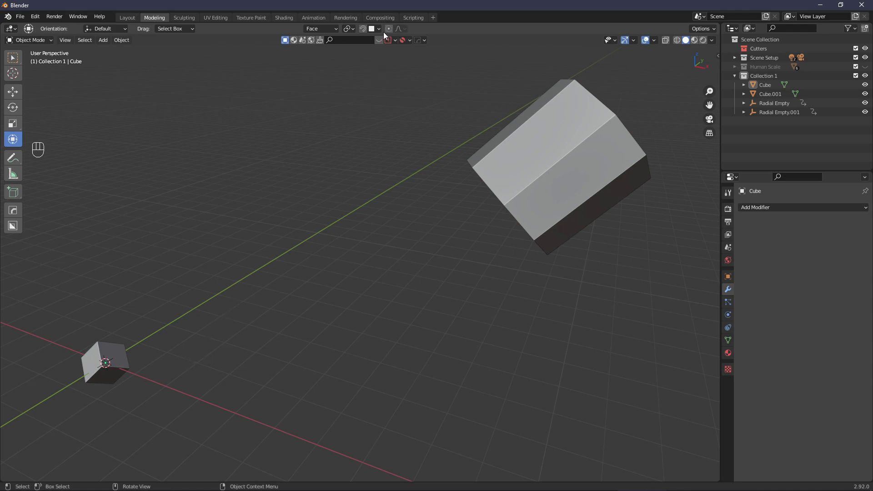
Set Snap To Face and move the small cube onto the prism's side face
left_click(380, 28)
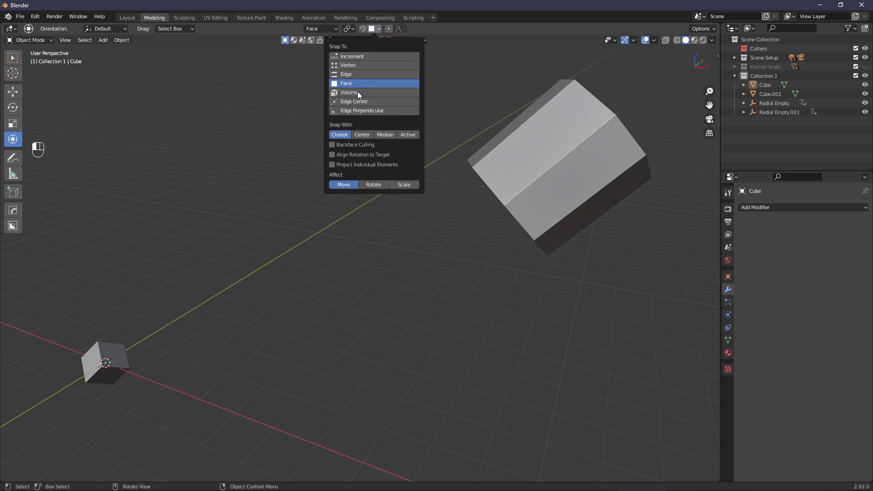
mouse_move(342, 177)
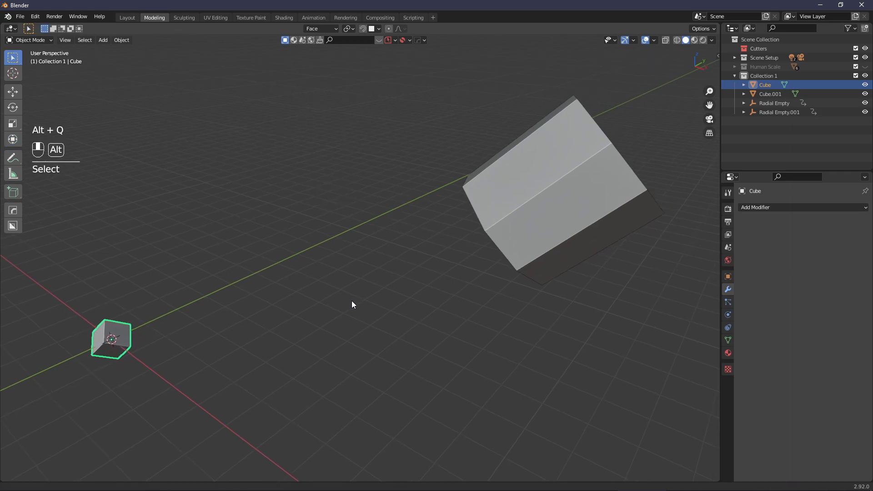
key("g")
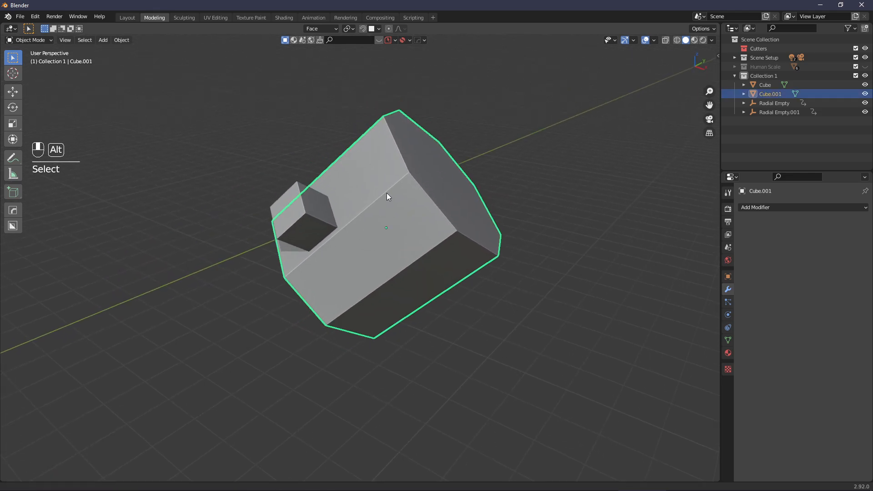
In Edit Mode, create a second orientation 'Face.001' from another side face of the prism
key("Tab")
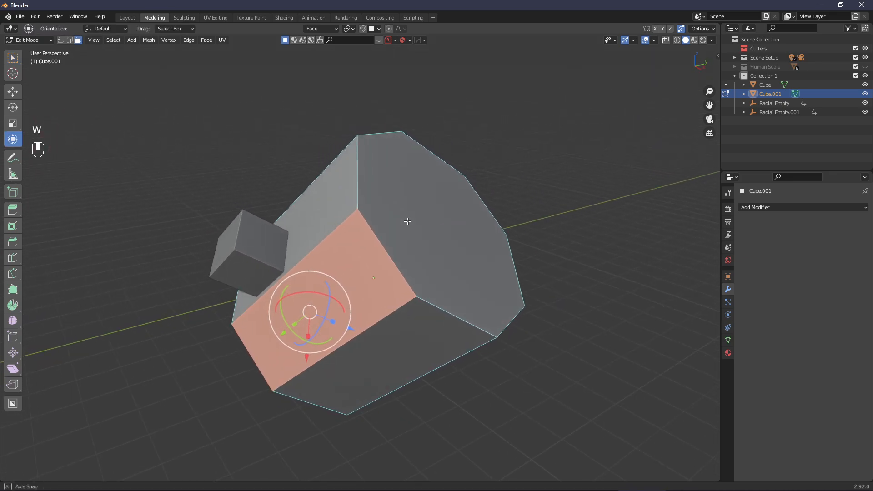
left_click(320, 28)
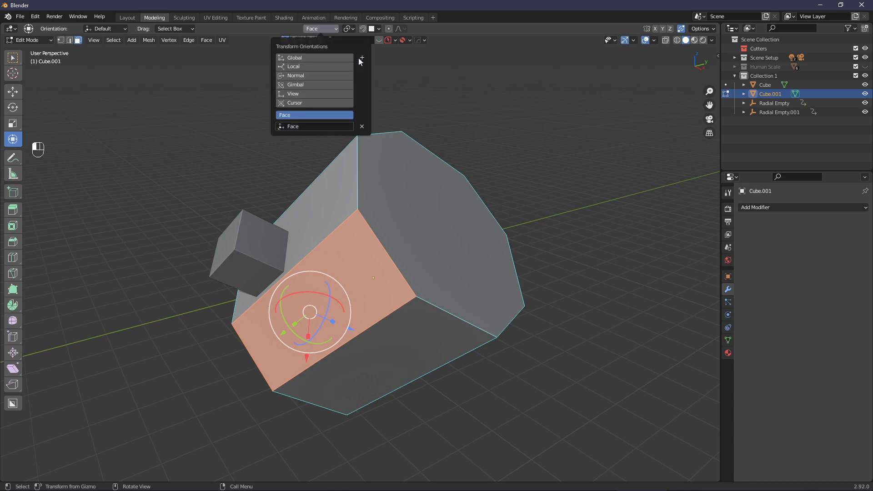
left_click(362, 58)
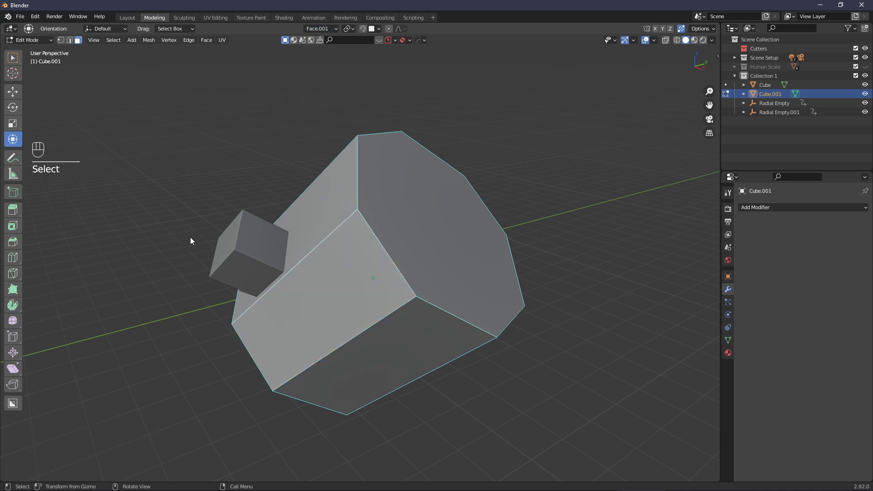
Align the cube to the Face.001 orientation via Object > Transform > Align to Transform Orientation
left_click(121, 40)
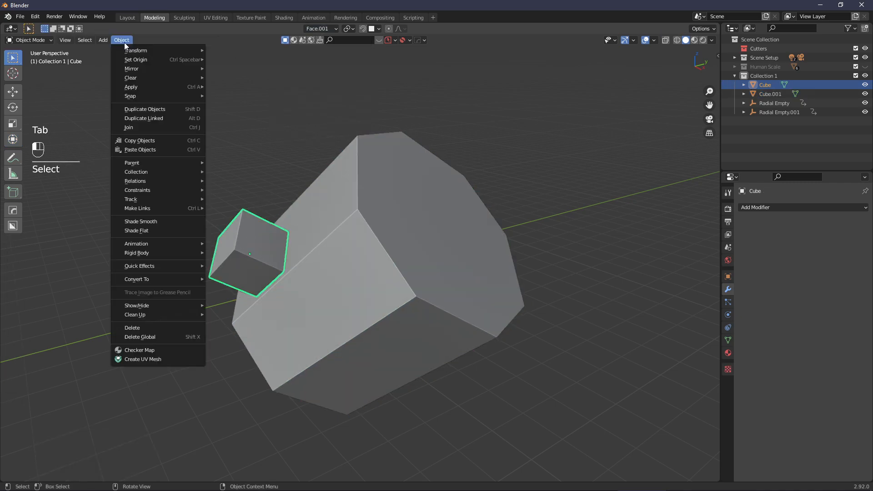
mouse_move(136, 50)
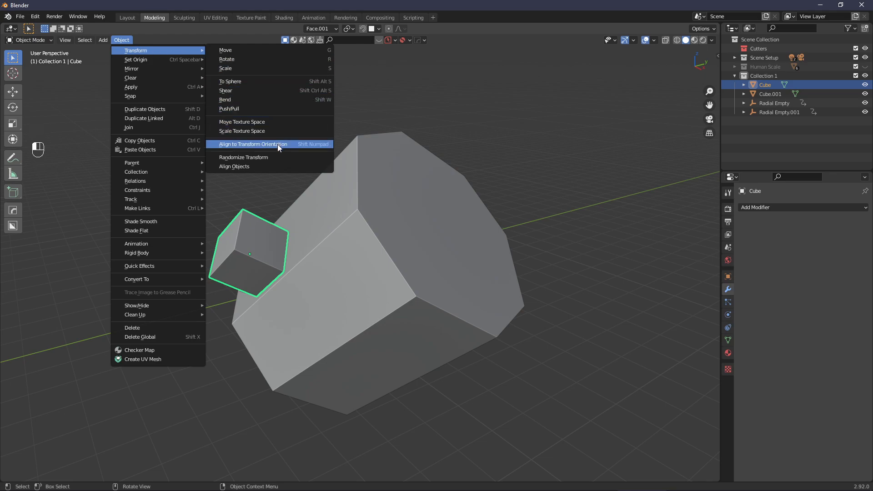
left_click(252, 144)
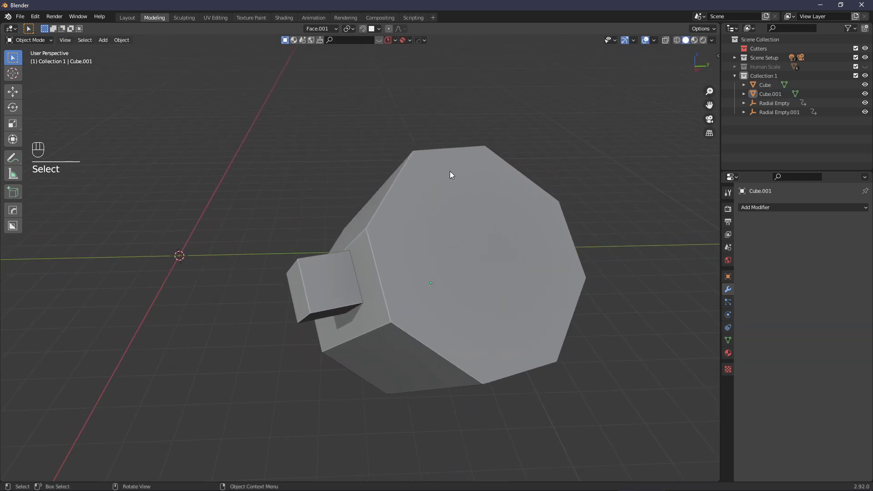
mouse_move(437, 228)
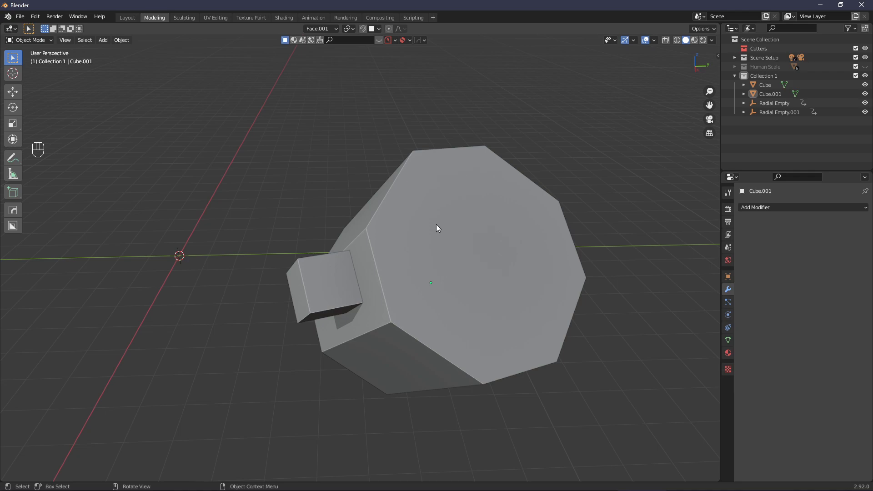
Snap the 3D cursor to the prism's centre and radially array the cube around it into eight copies
left_click(437, 228)
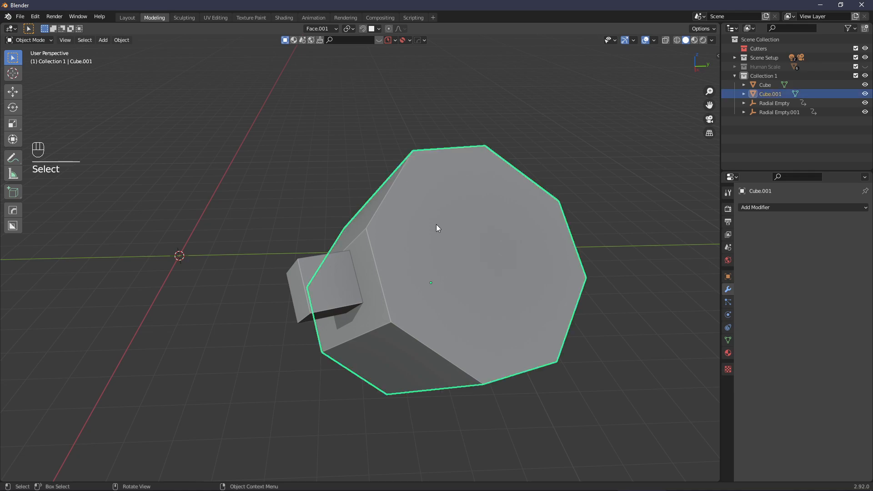
key("shift+s")
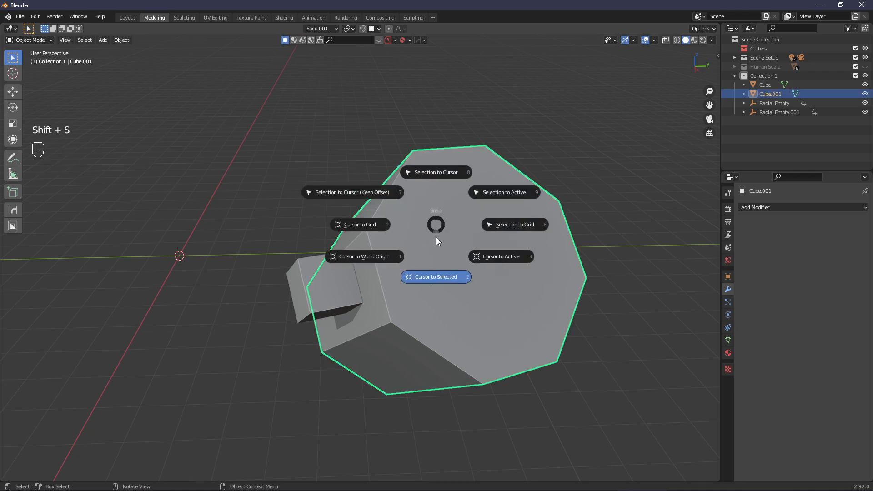
left_click(436, 277)
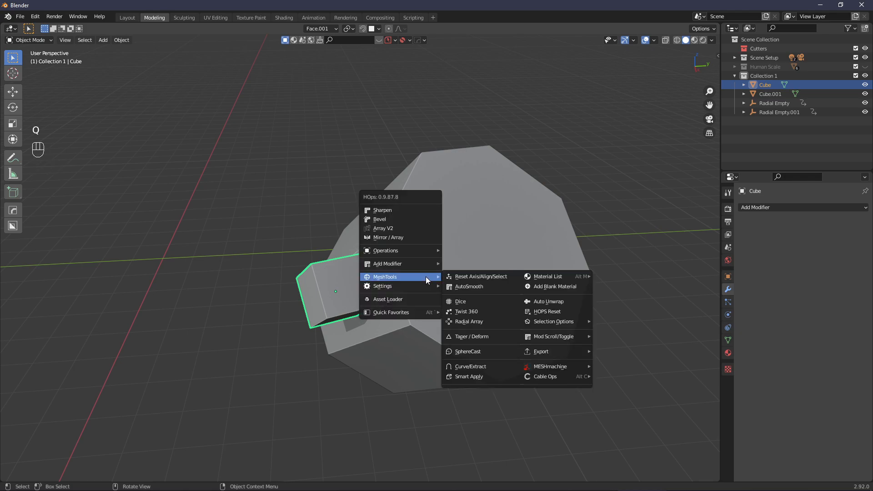
mouse_move(469, 286)
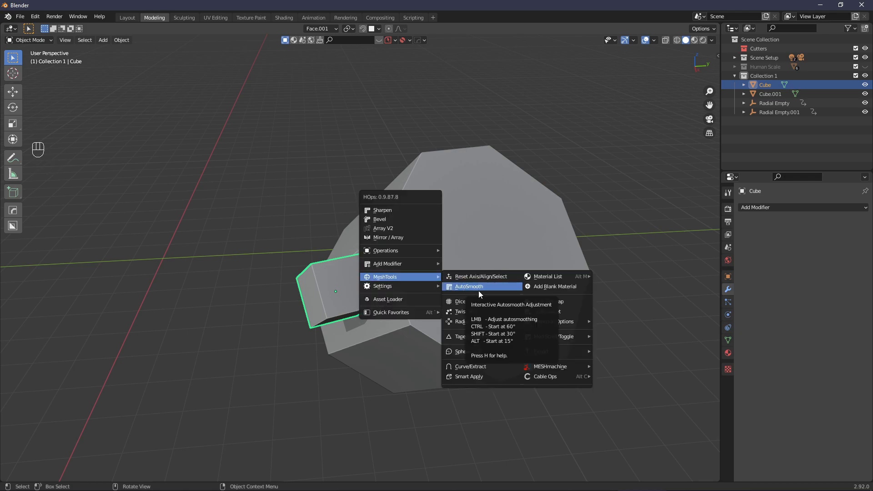
mouse_move(490, 323)
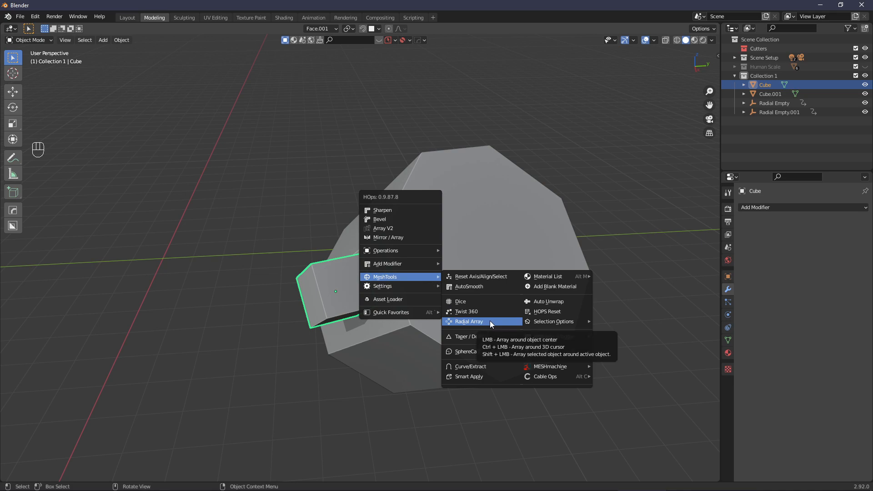
left_click(468, 321)
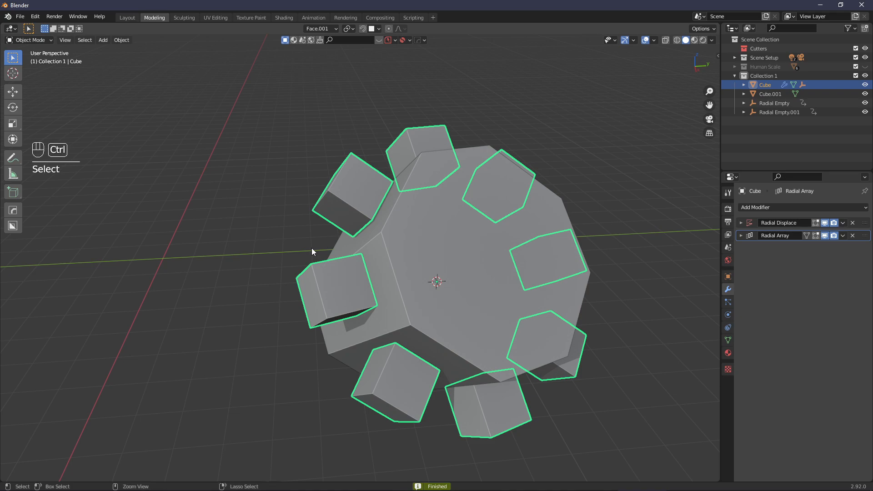
Undo the radial array and delete the Face, Cube.001 and Face.001 orientations, leaving Global
key("ctrl+z")
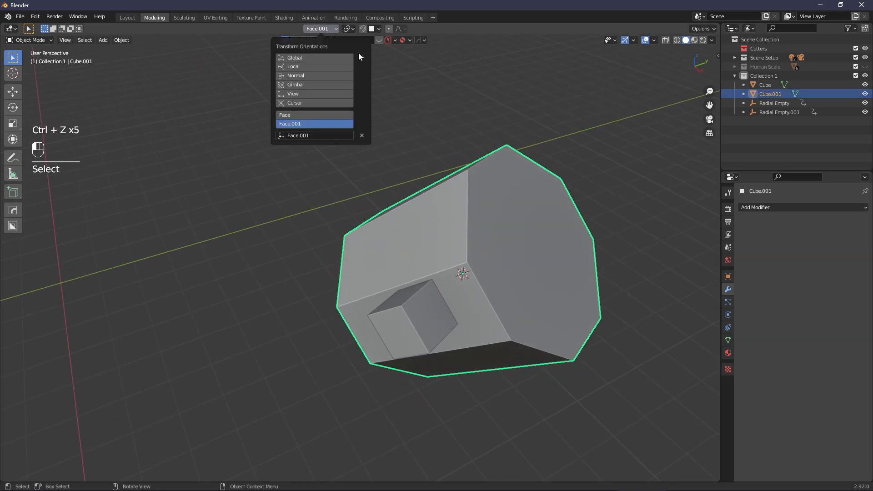
left_click(362, 58)
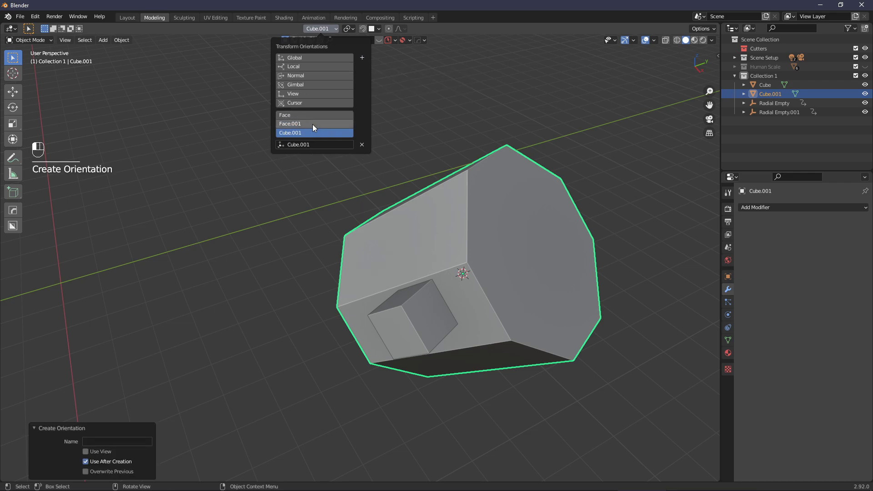
mouse_move(333, 121)
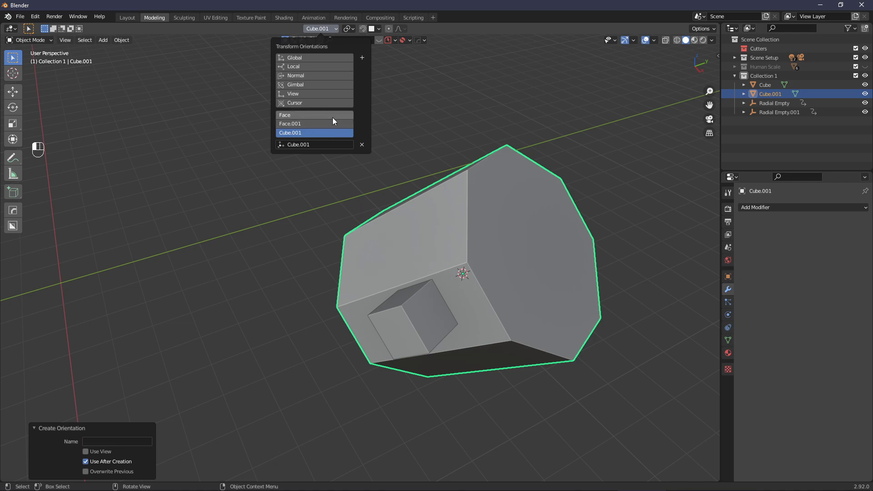
mouse_move(322, 119)
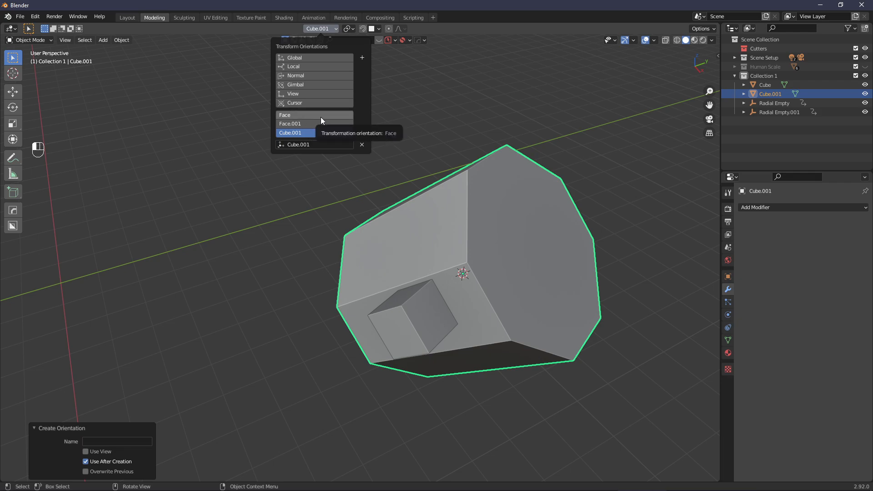
left_click(285, 115)
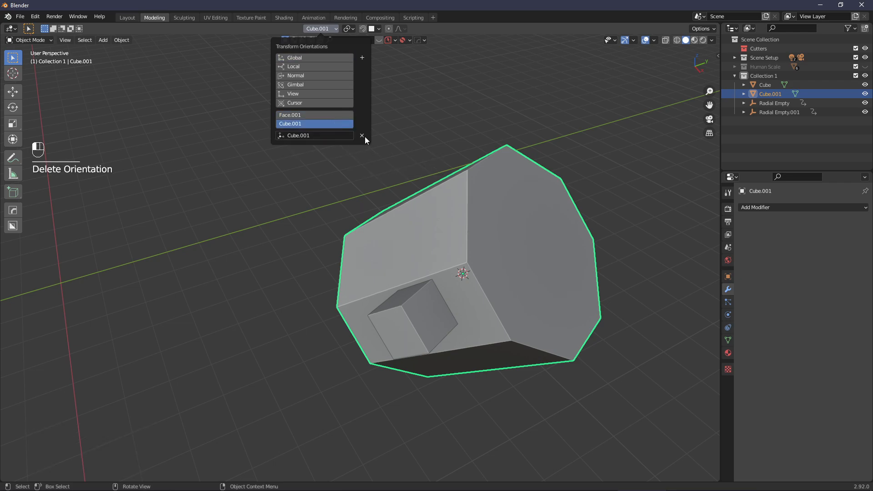
left_click(362, 136)
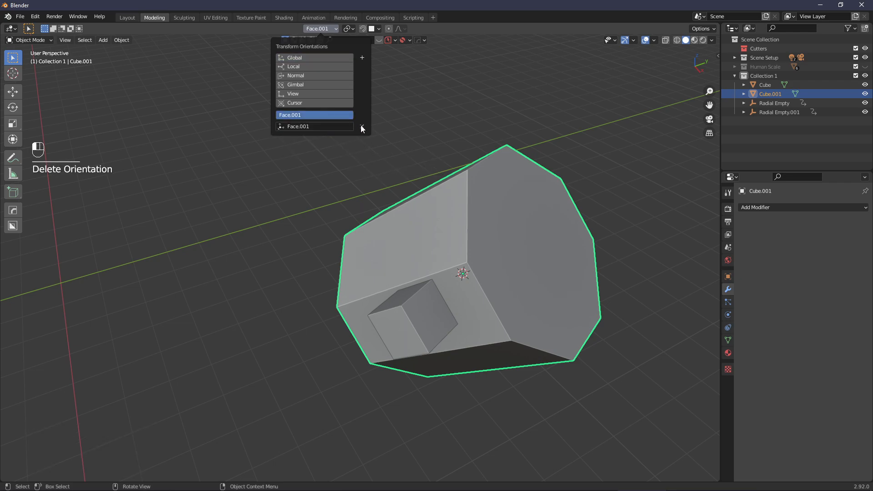
left_click(361, 129)
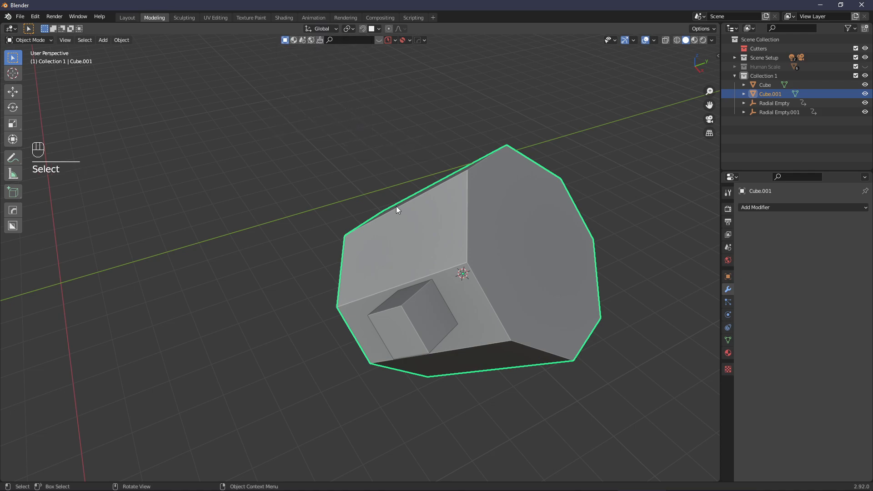
In Keymap preferences, set Create Orientation's Name to 'Custom' with Overwrite Previous enabled
left_click(34, 17)
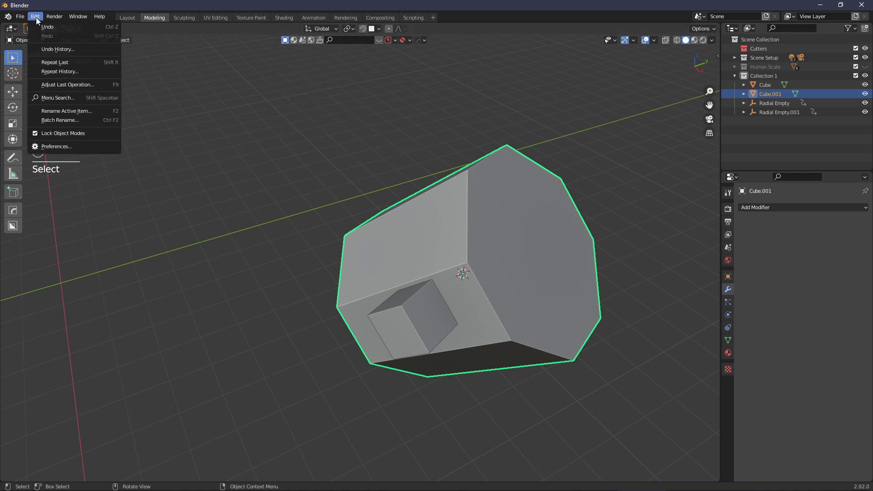
left_click(55, 146)
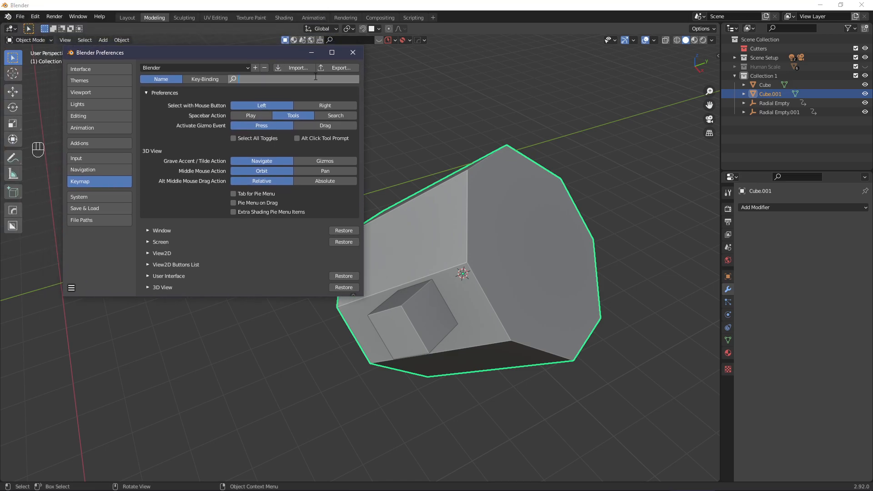
type("orientat")
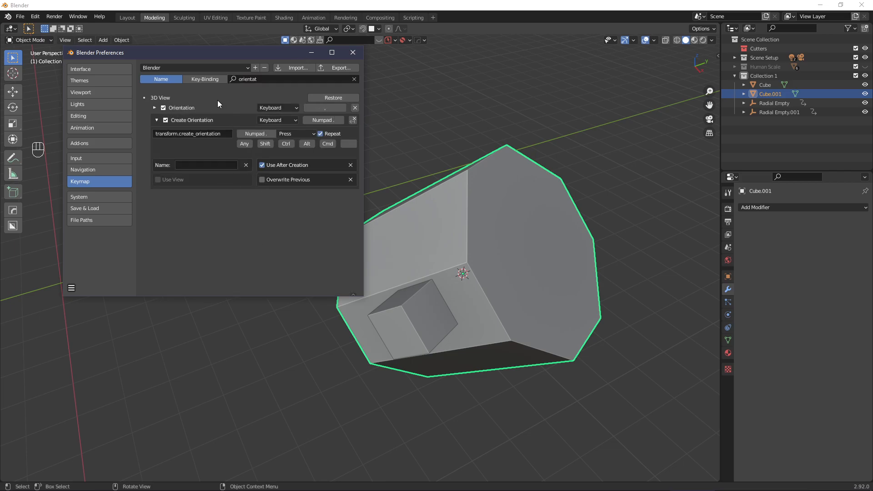
left_click(206, 165)
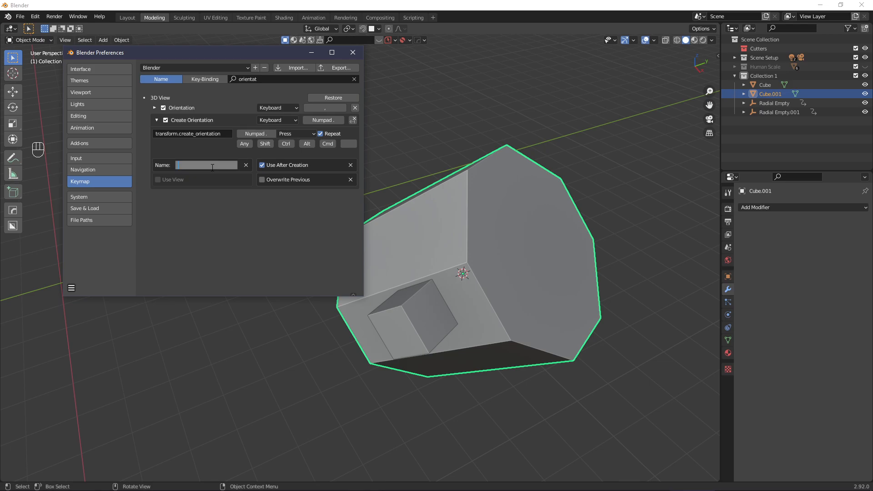
type("Custom")
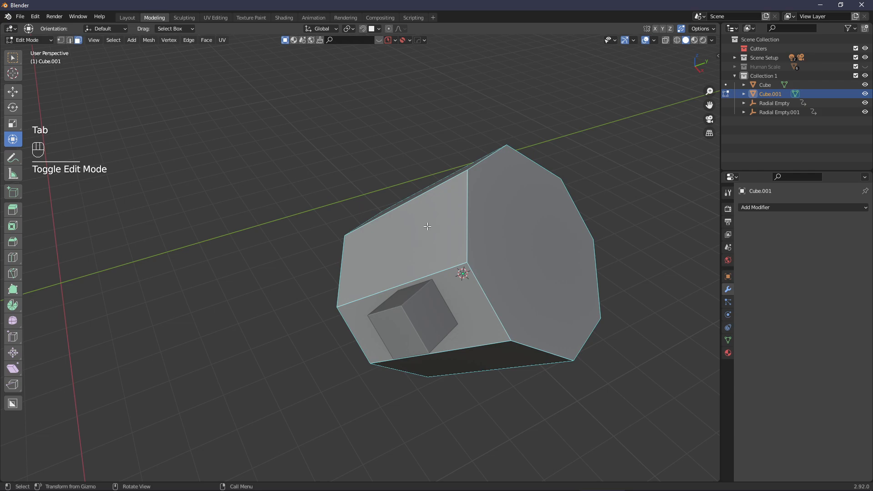
Create the 'Custom' orientation from a prism side face and confirm it is the only custom entry
key("w")
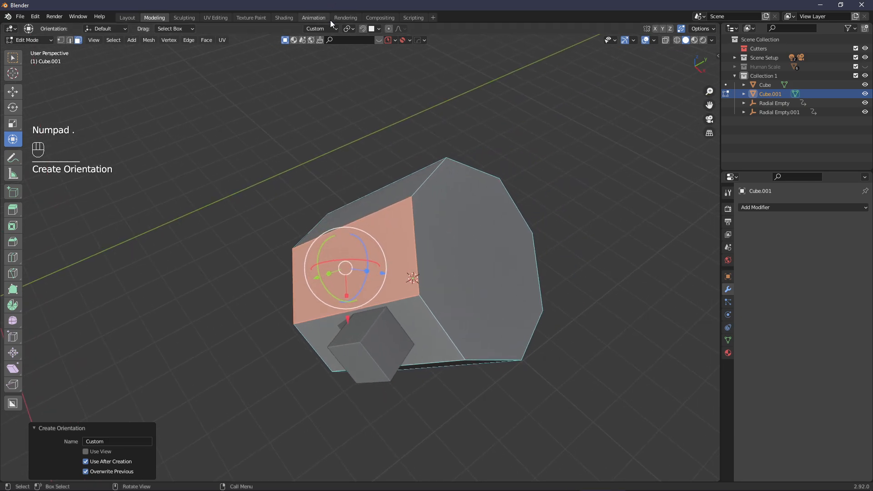
left_click(317, 28)
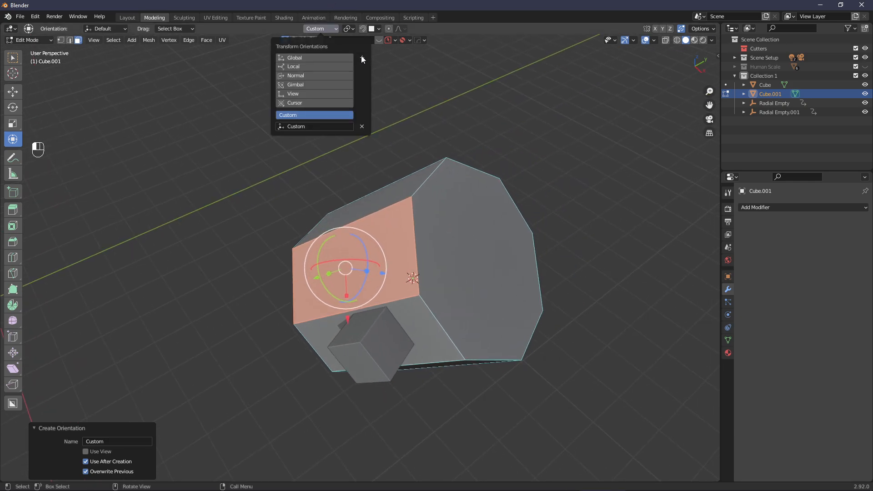
mouse_move(294, 125)
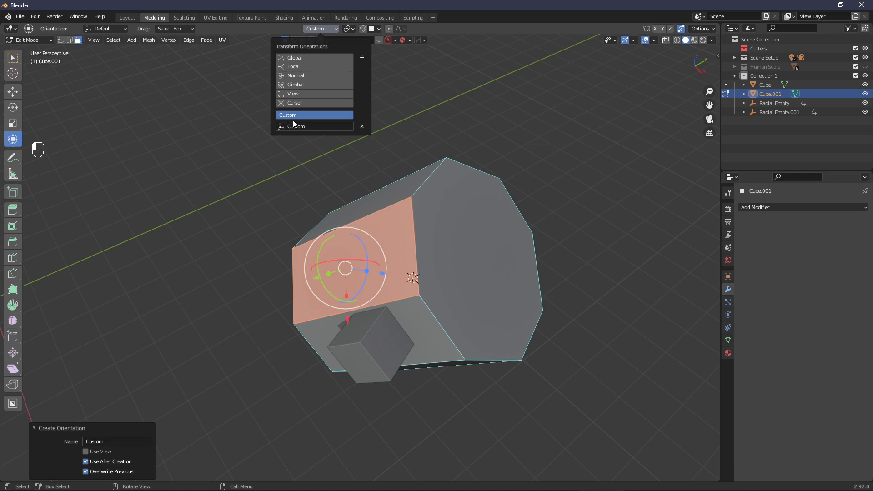
mouse_move(305, 122)
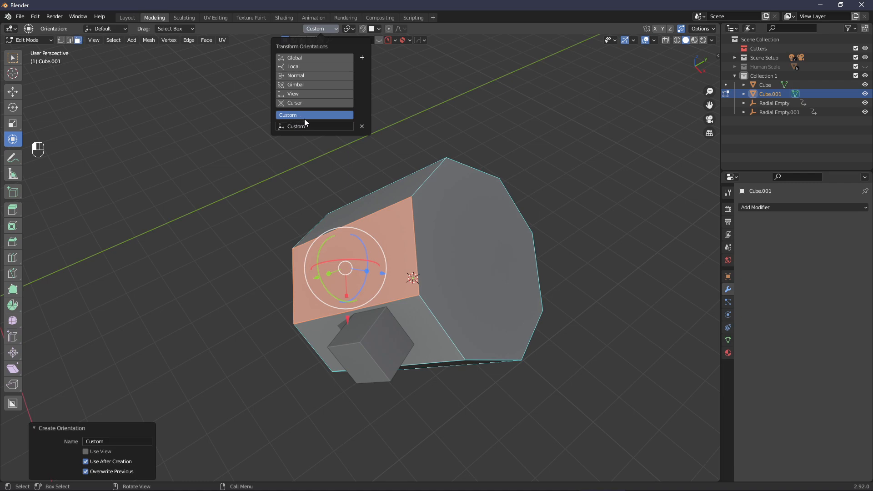
mouse_move(304, 119)
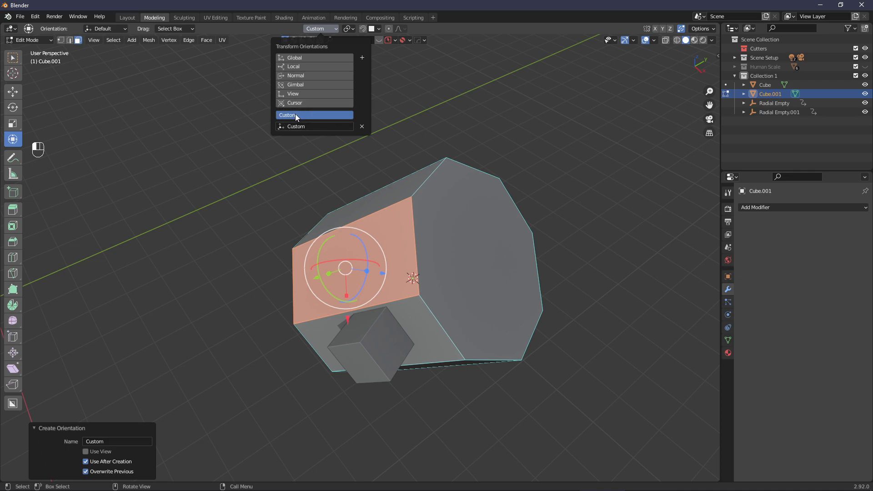
mouse_move(316, 113)
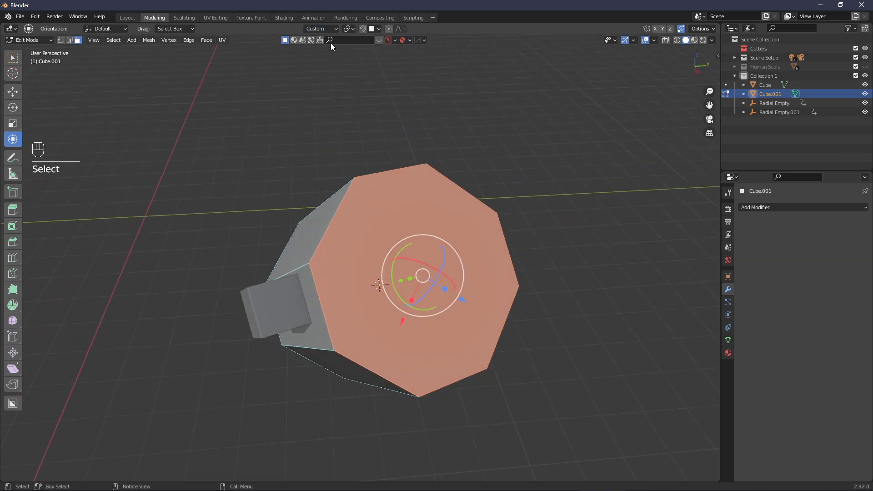
Recreate the 'Custom' orientation from the selected octagonal end face, overwriting the existing entry
left_click(321, 28)
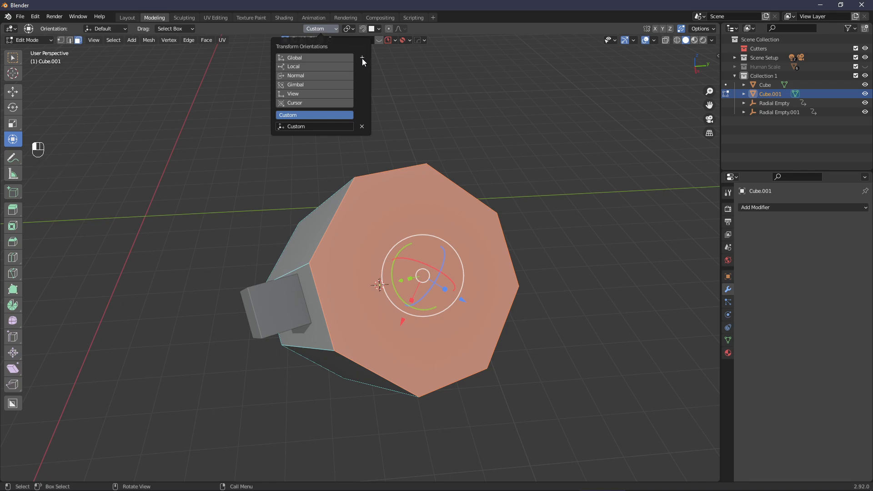
left_click(362, 57)
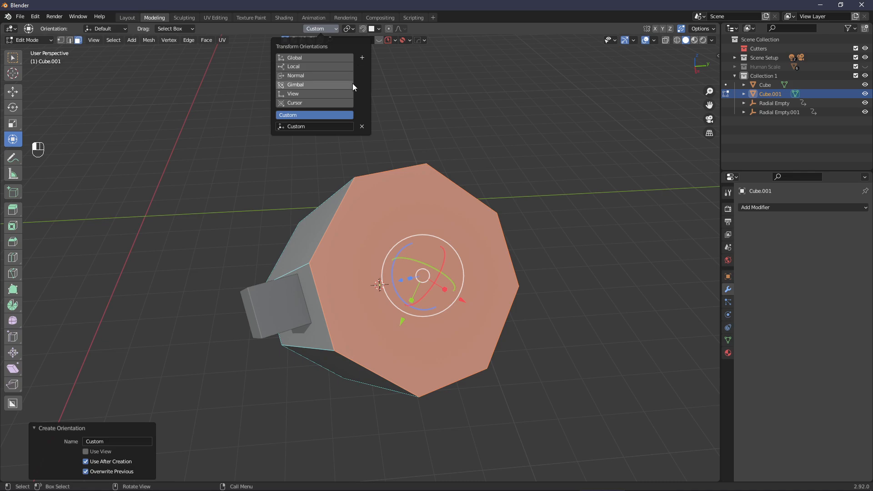
mouse_move(365, 122)
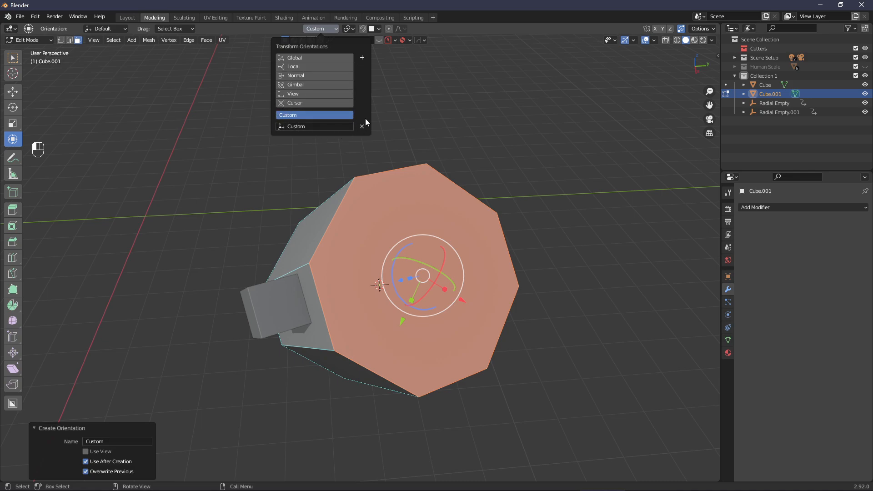
mouse_move(314, 124)
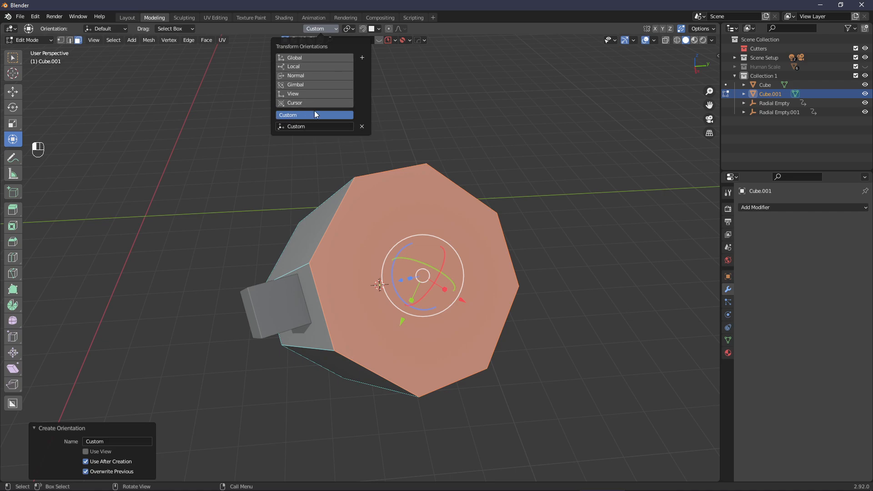
mouse_move(318, 110)
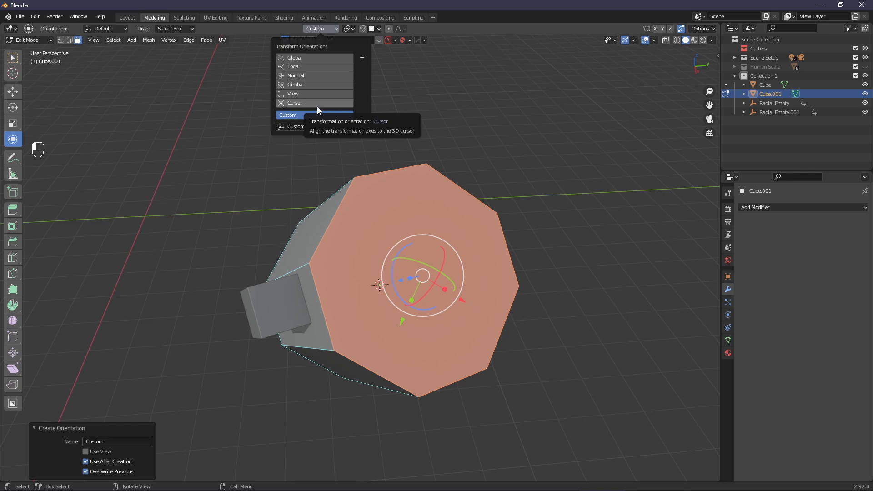
mouse_move(328, 110)
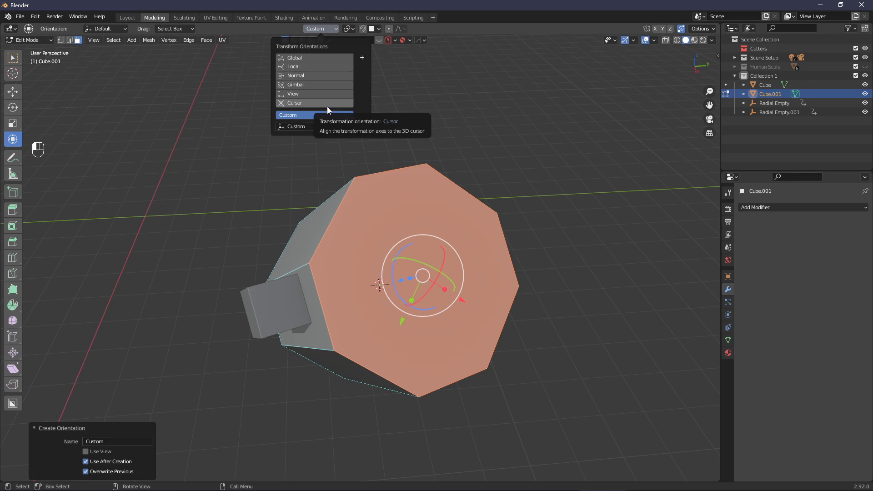